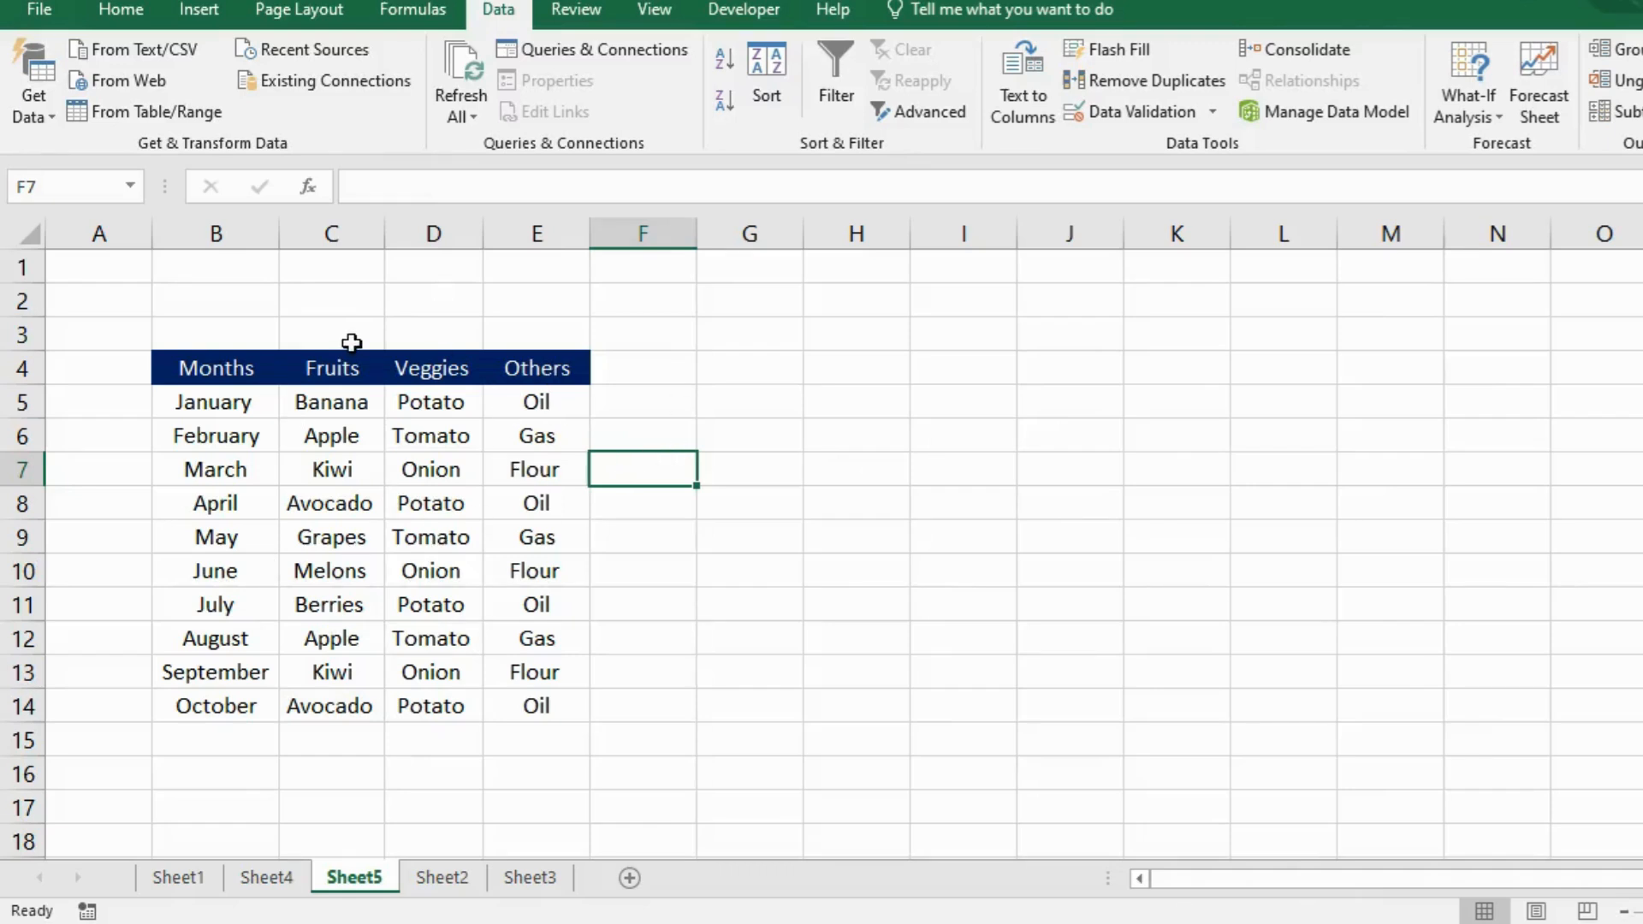
Hide the Fruits and Veggies columns, leaving Months beside Others
left_click(216, 368)
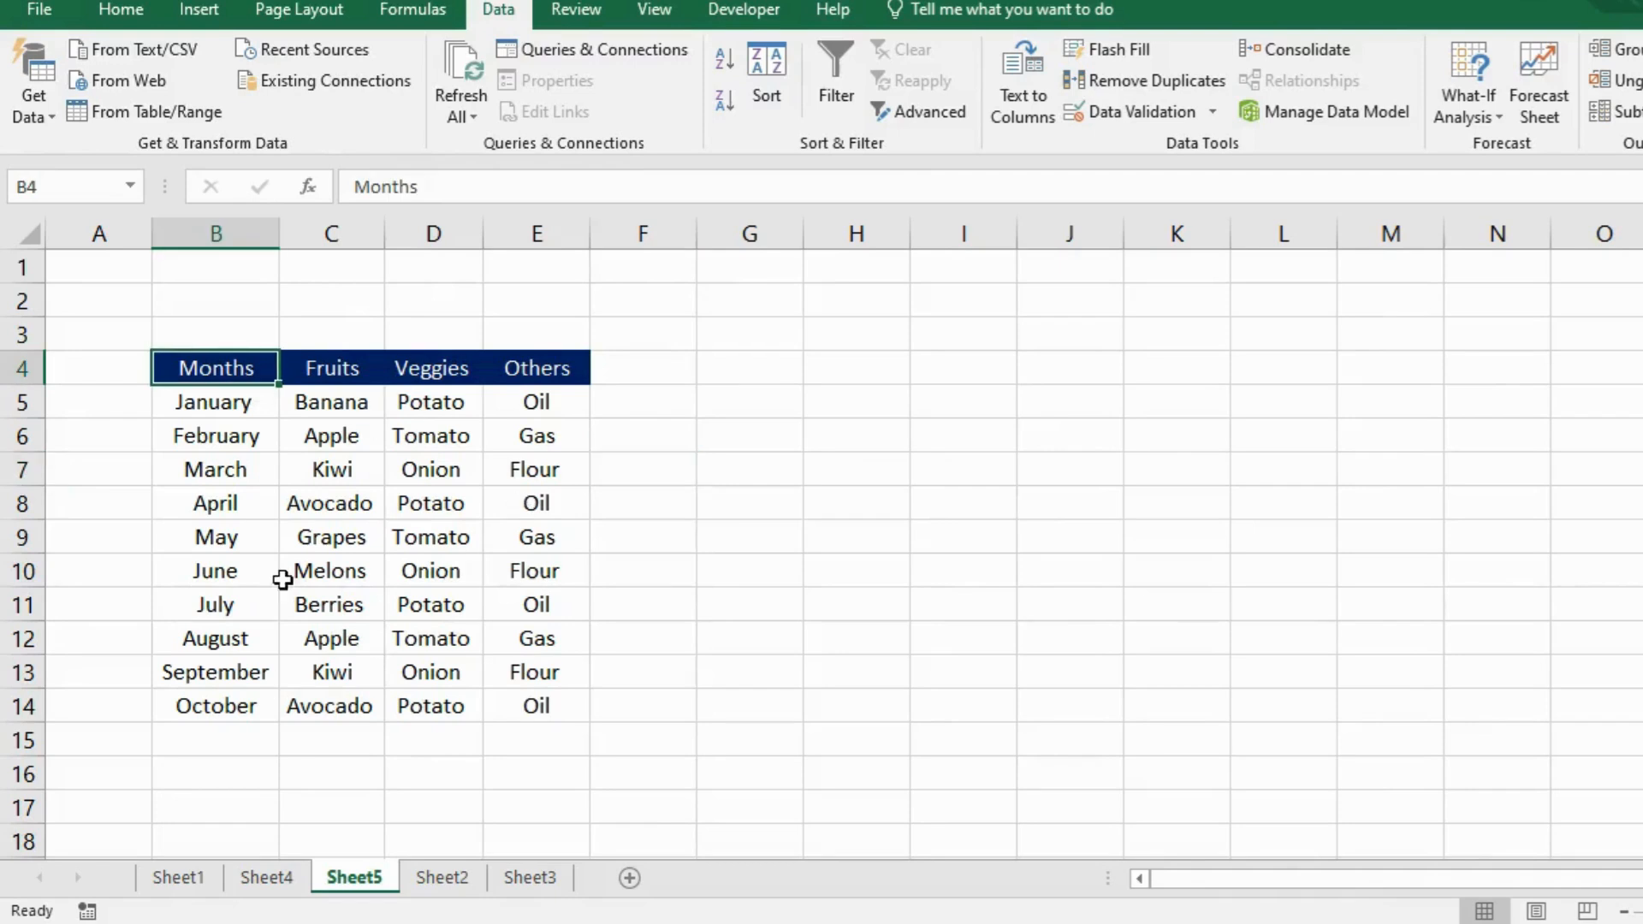
mouse_move(514, 434)
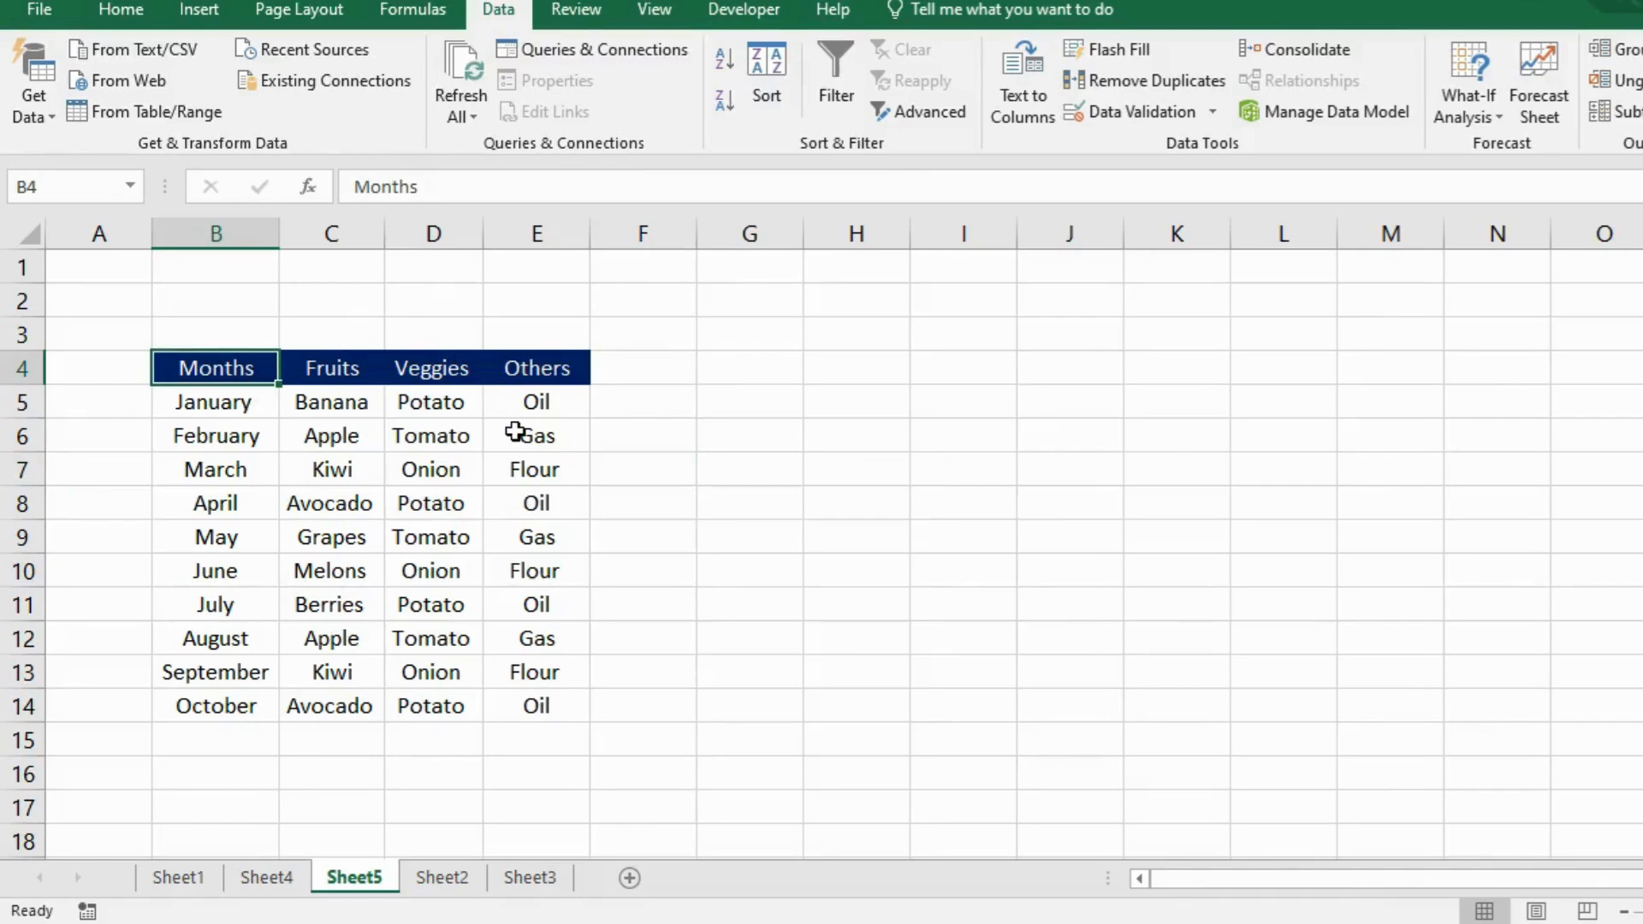
mouse_move(756, 368)
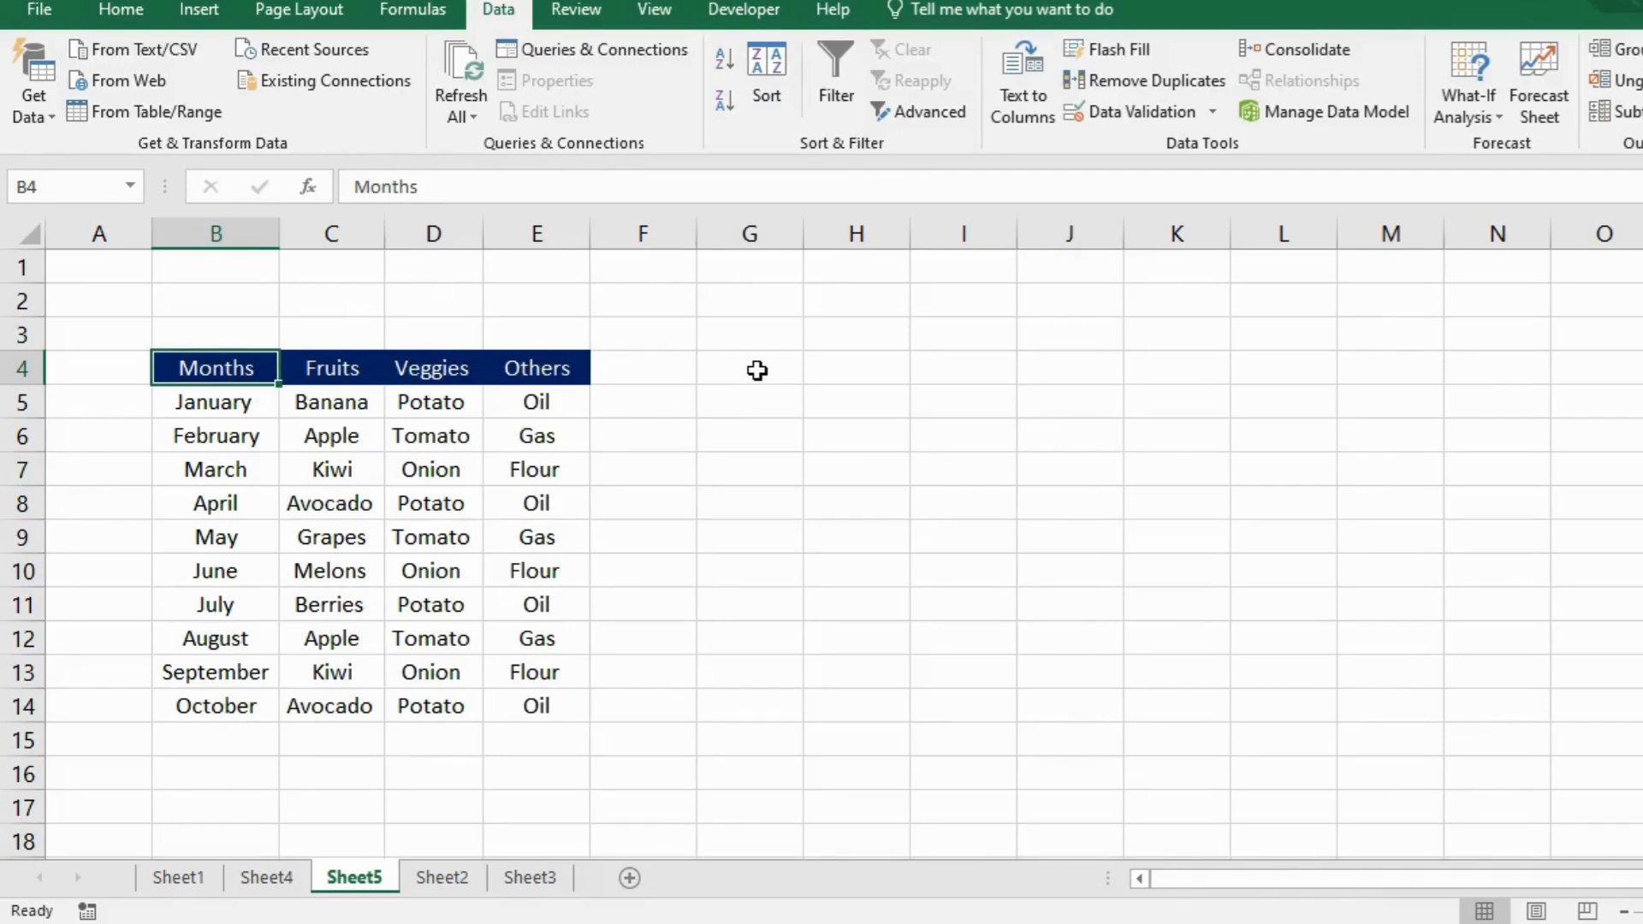
left_click(747, 368)
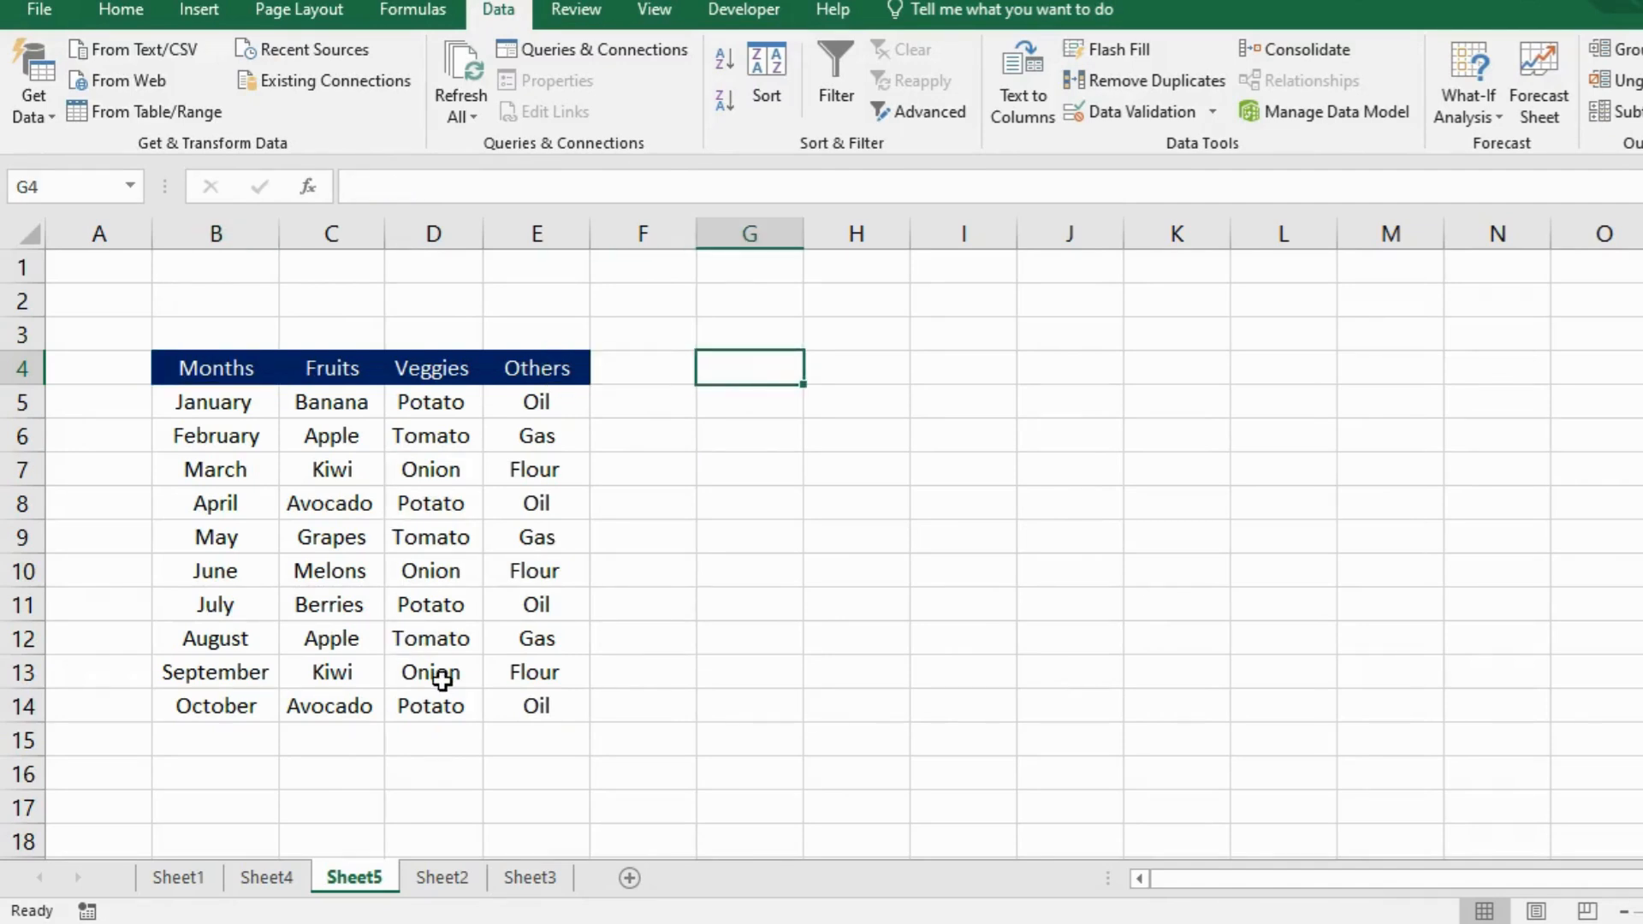
left_click(432, 368)
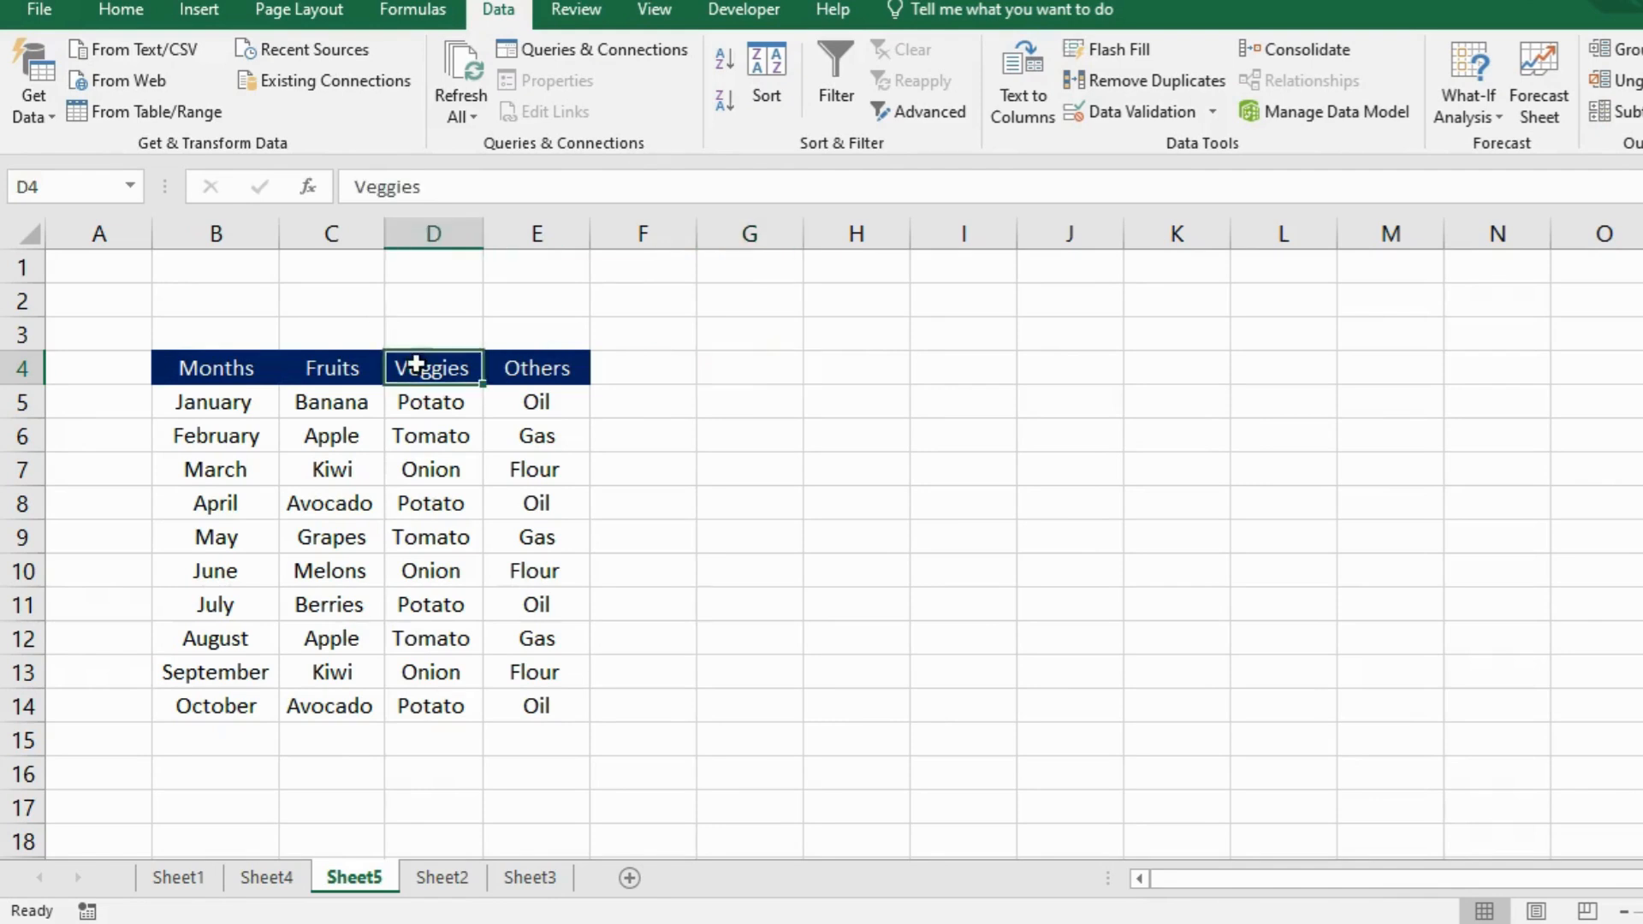
left_click(433, 267)
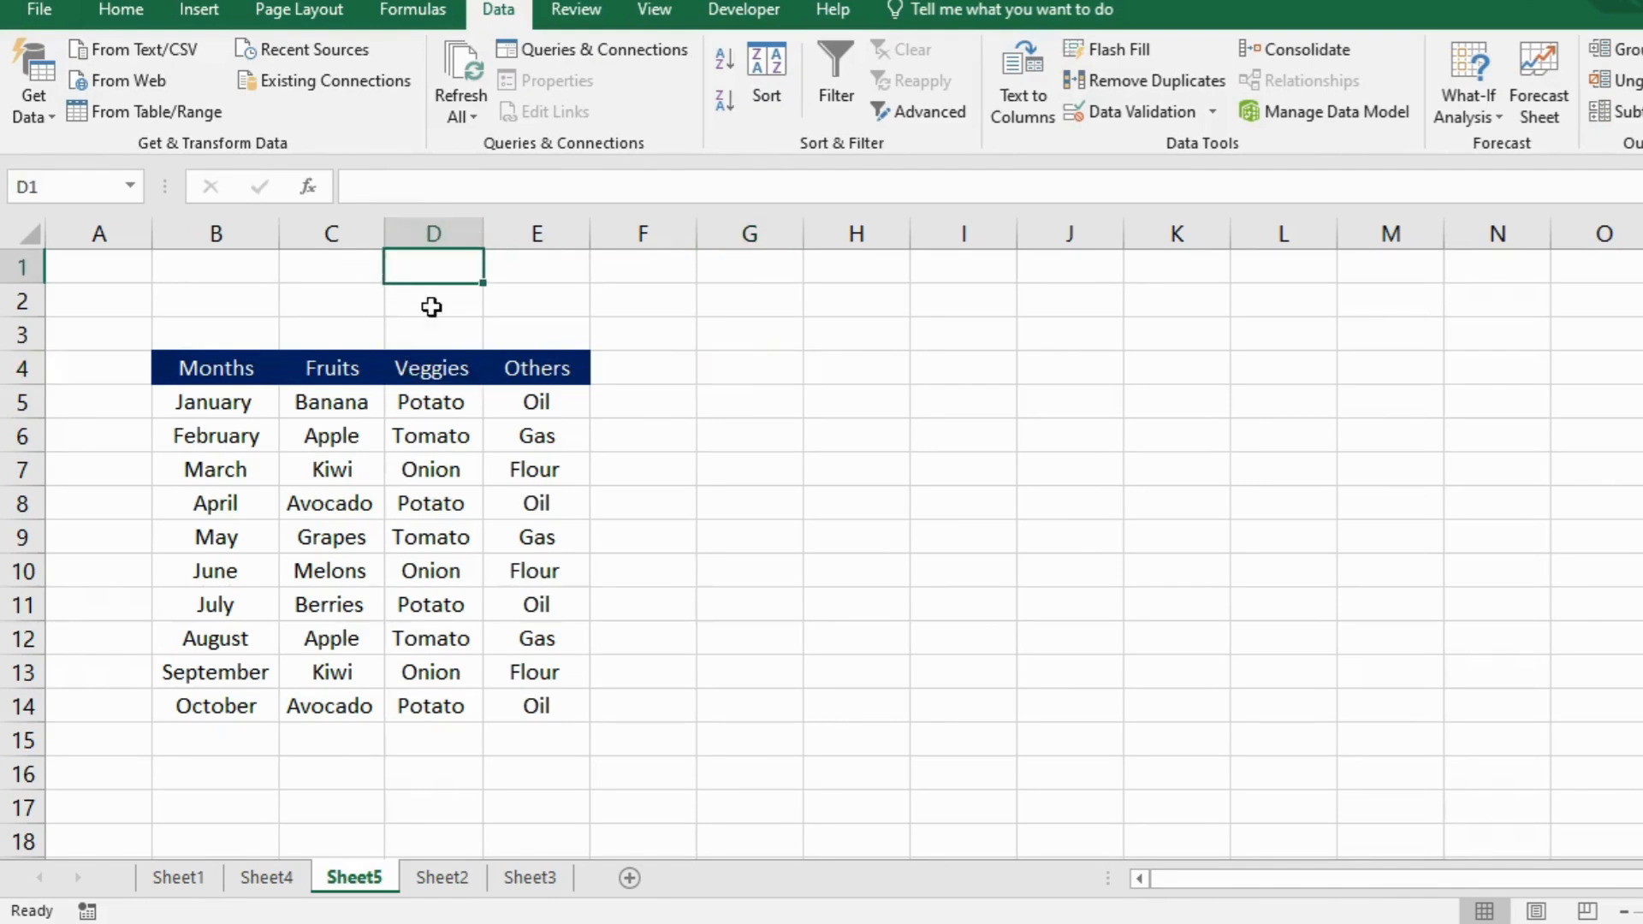
mouse_move(528, 354)
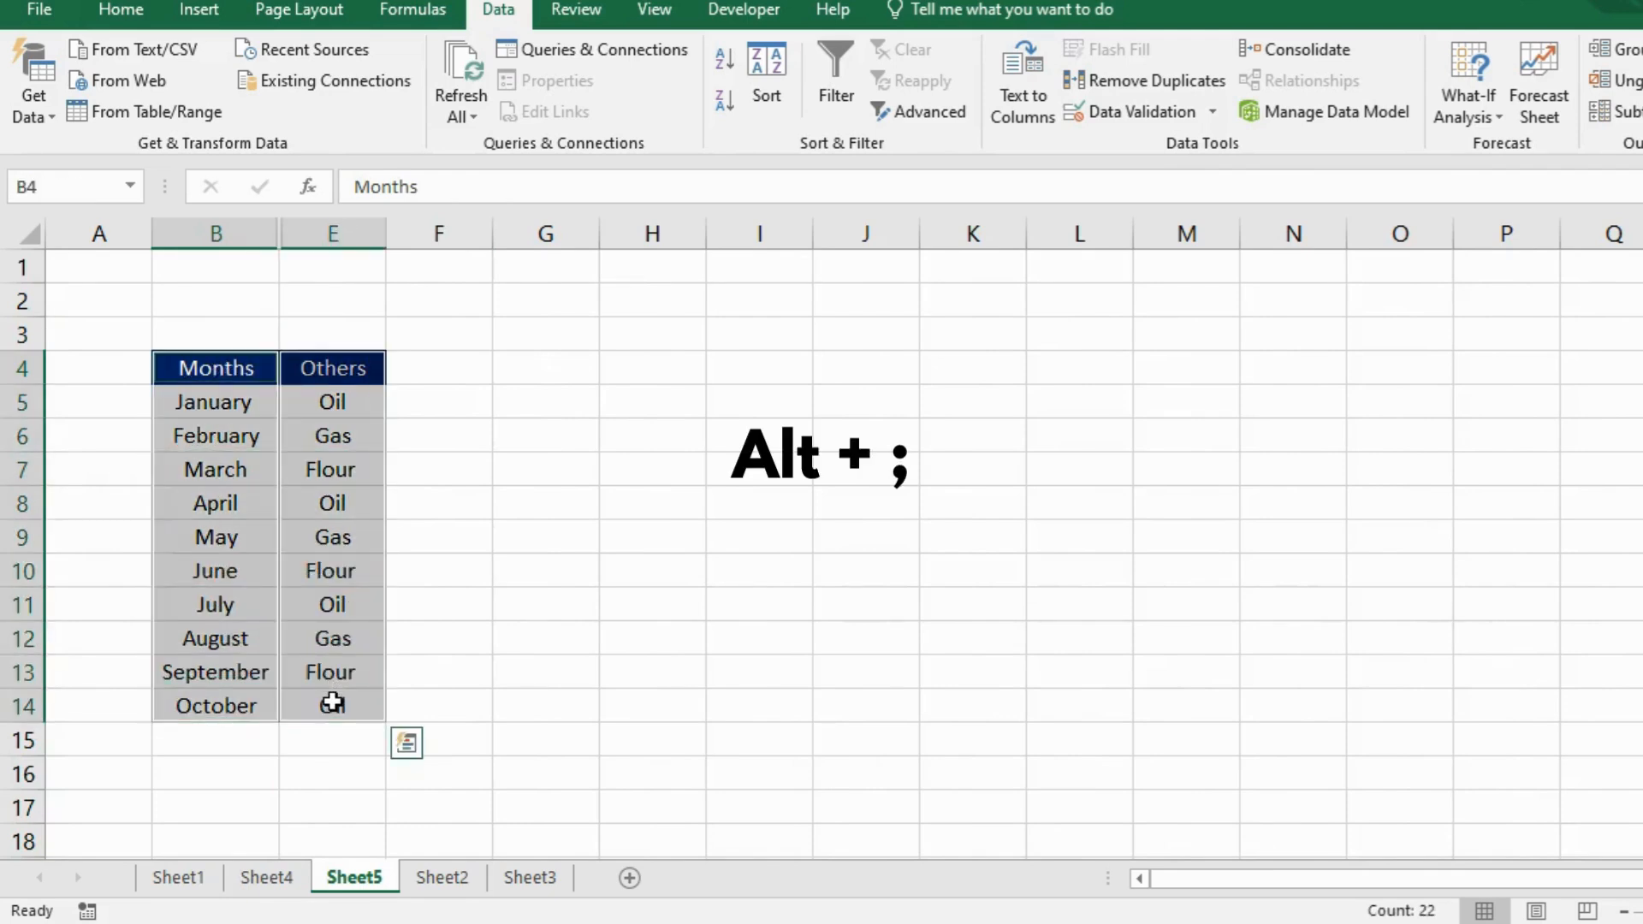
Copy the visible Months and Others cells with Ctrl+C
key("ctrl+c")
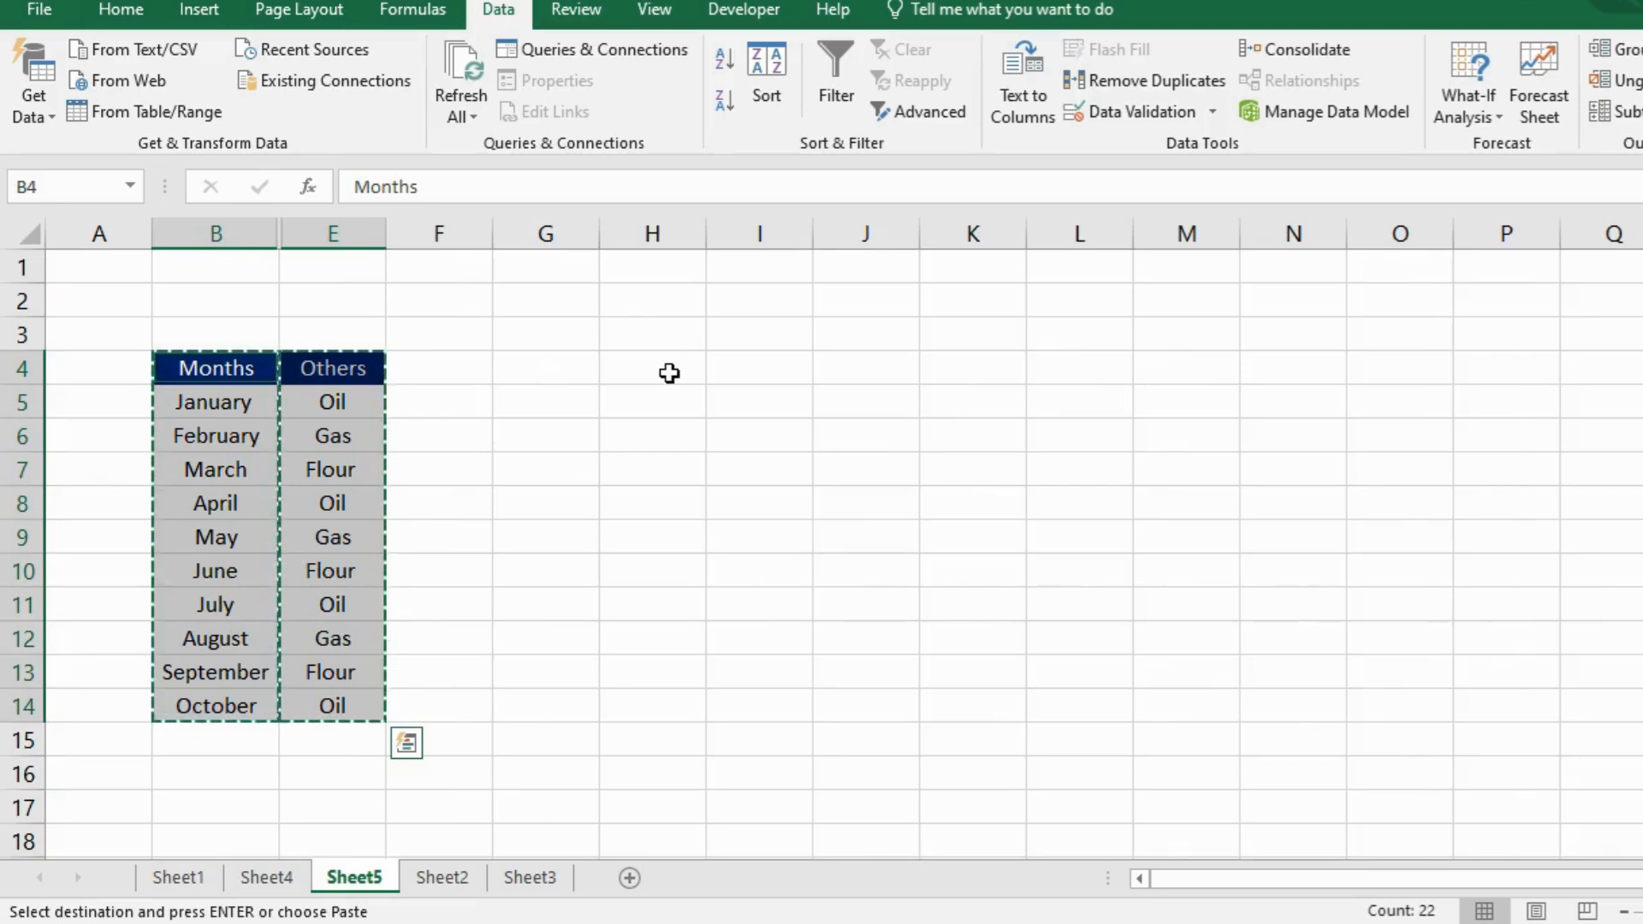
left_click(652, 368)
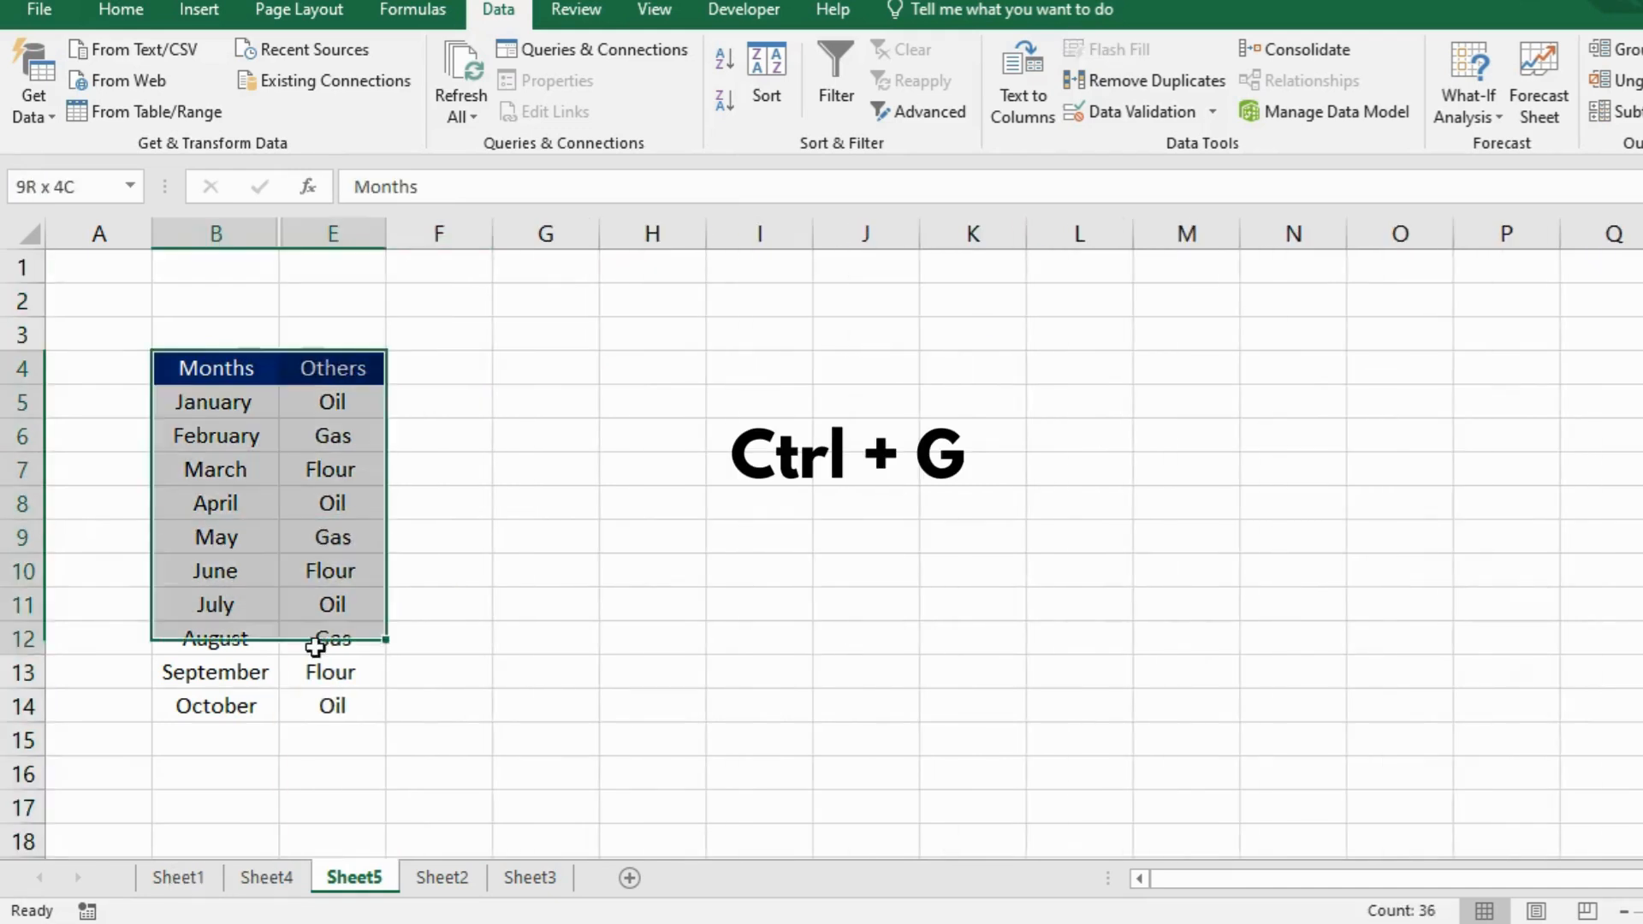
Select visible cells only in the Months and Others table via Go To Special
key("Ctrl+g")
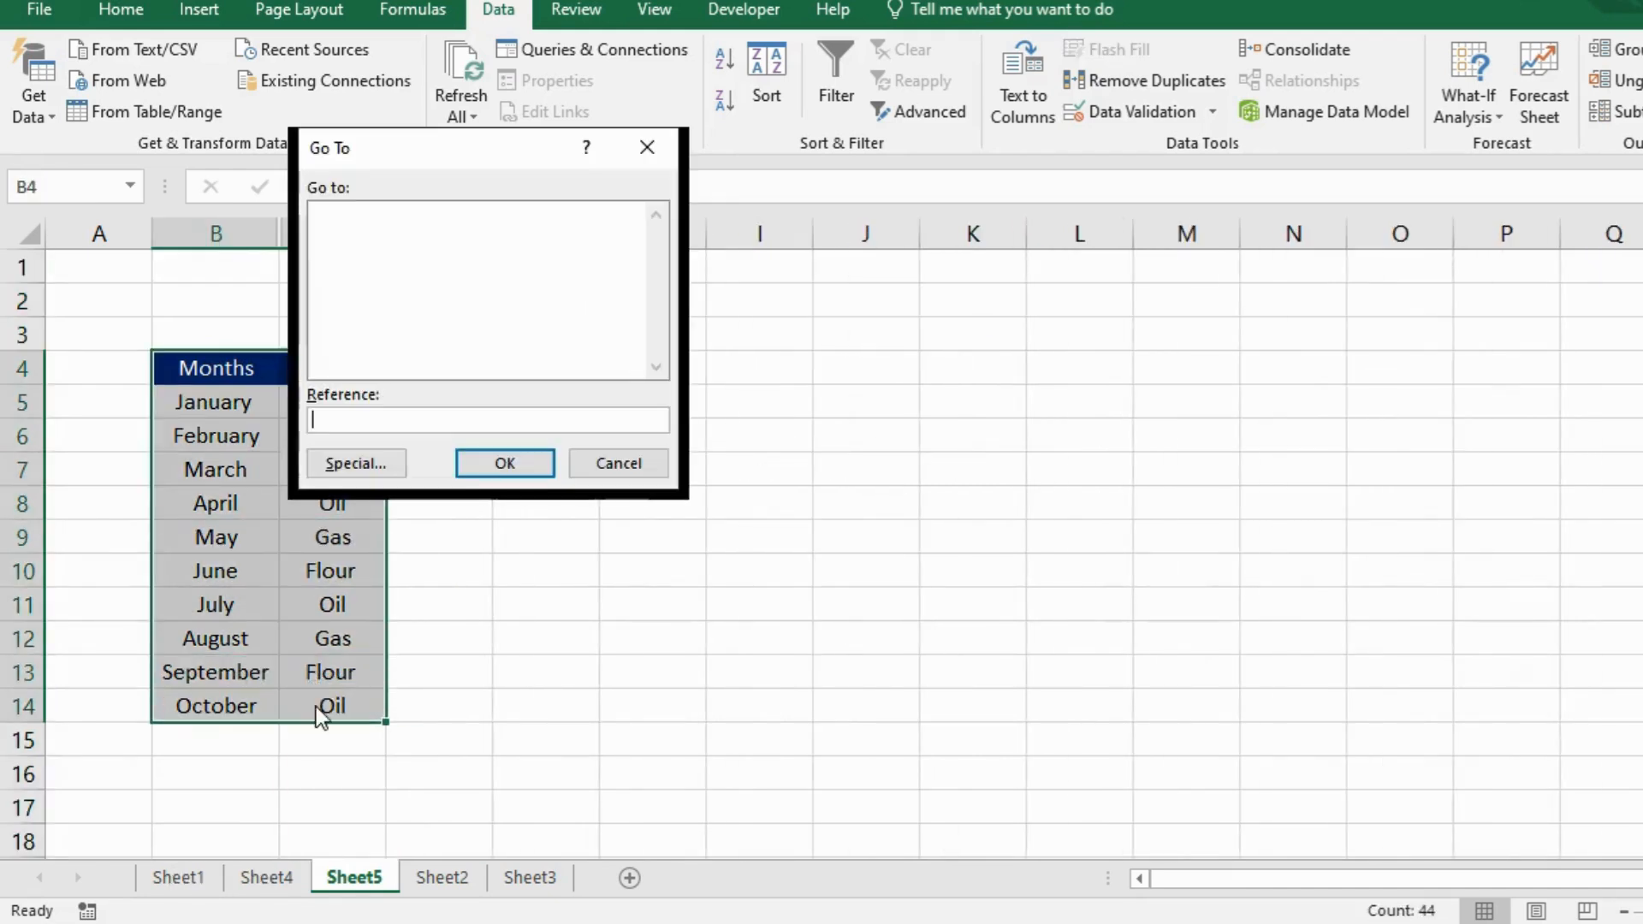
left_click(355, 462)
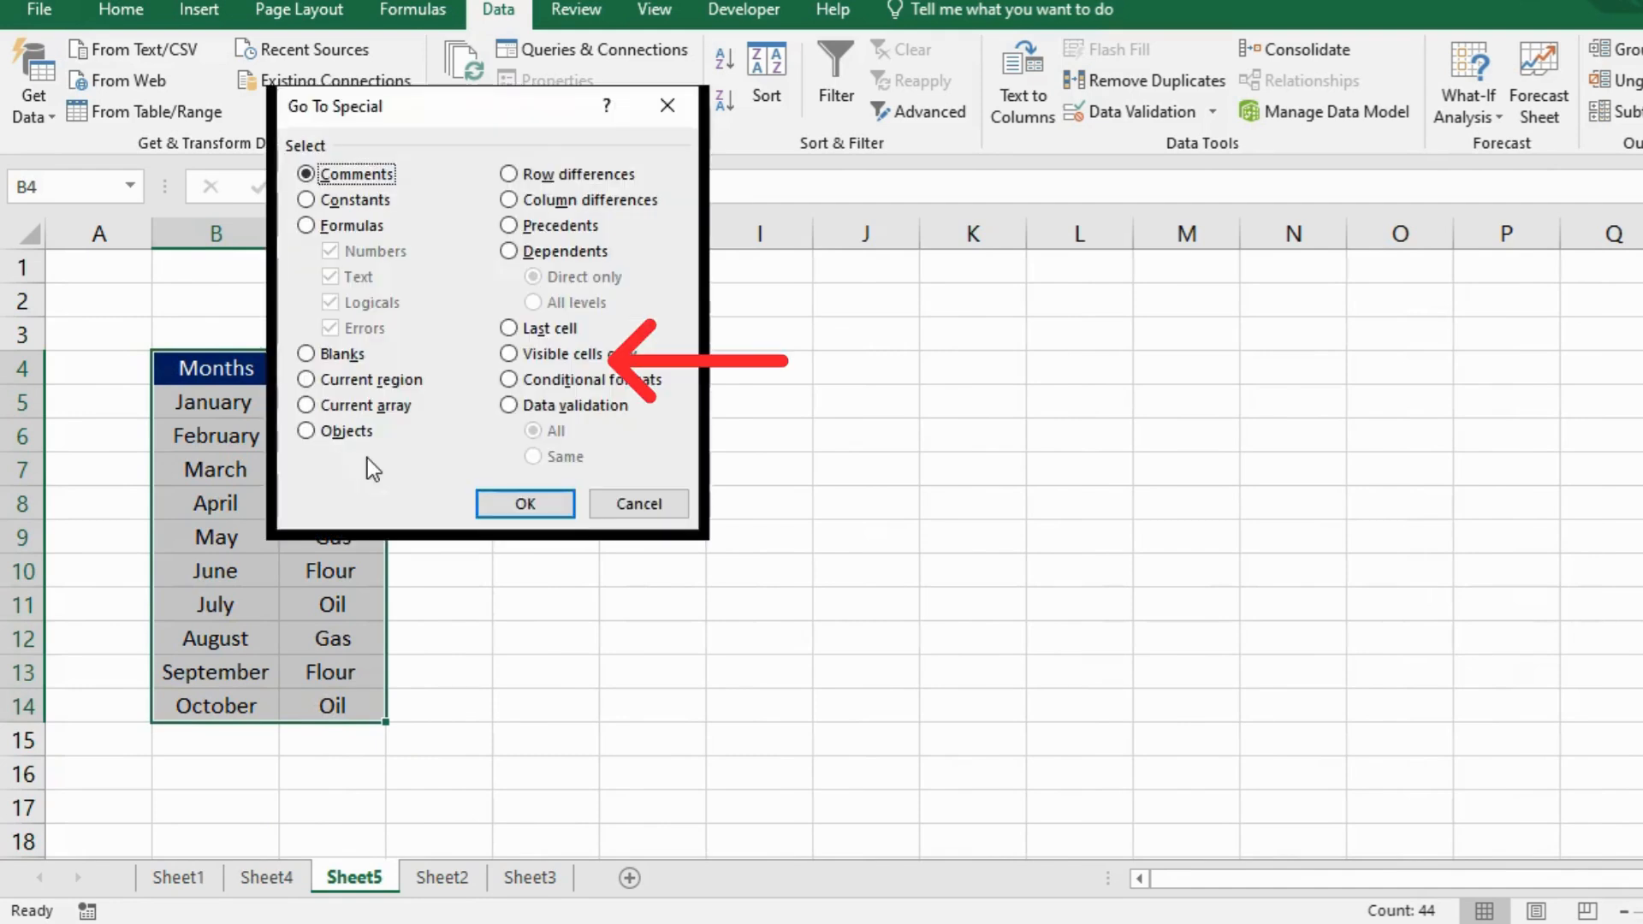
left_click(524, 504)
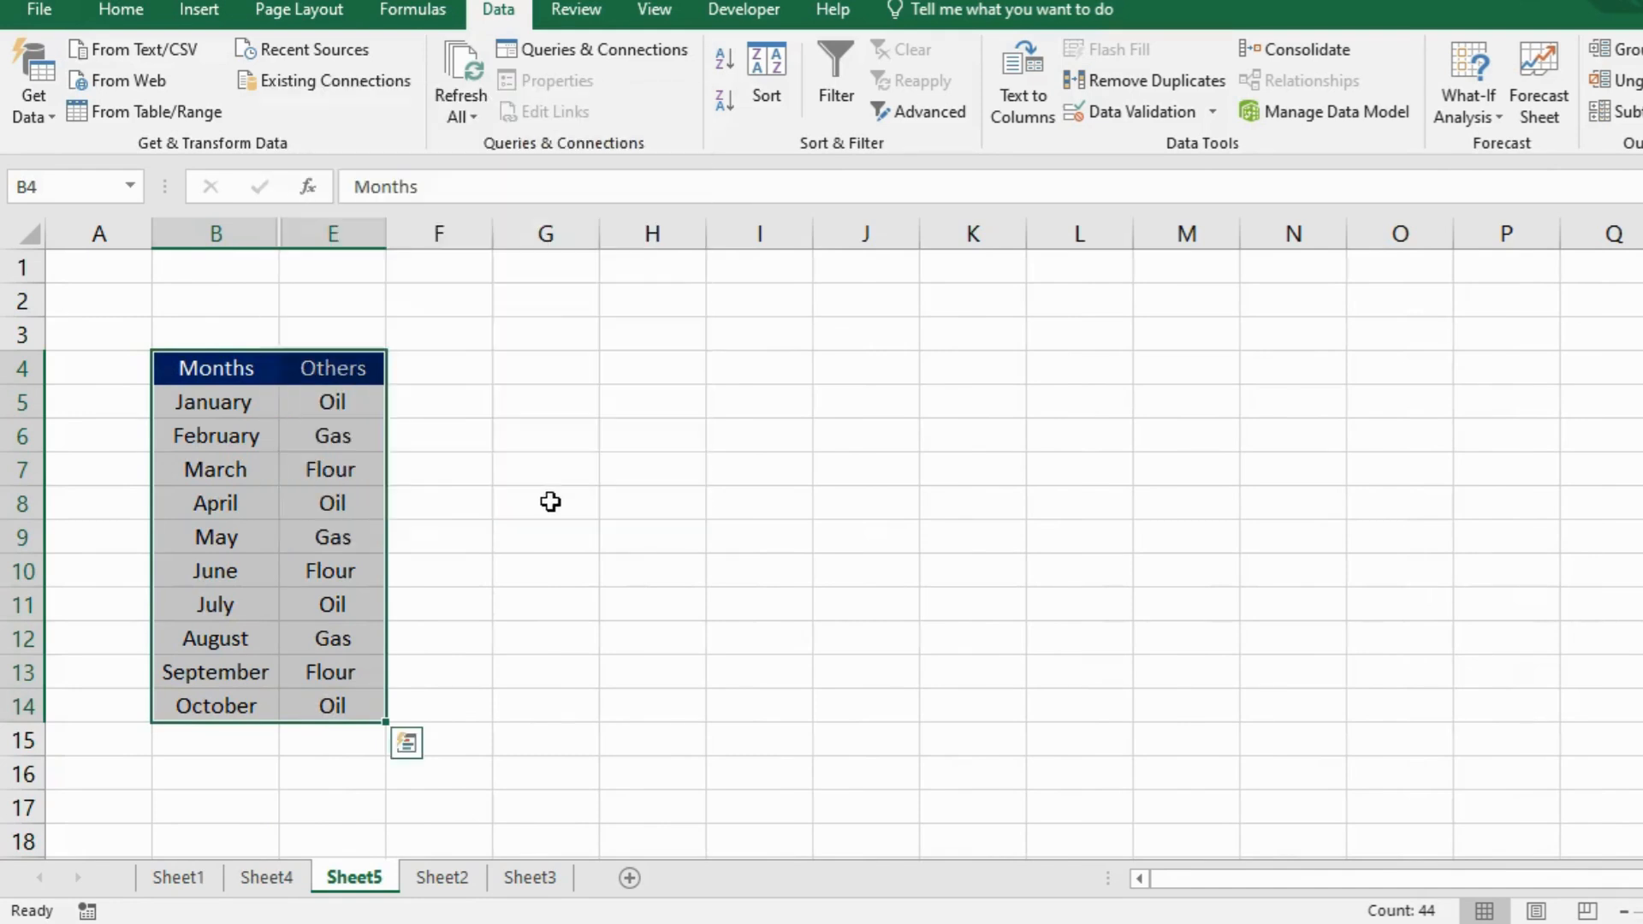
Copy the visible Months and Others cells and paste them at H4:I14
key("ctrl+c")
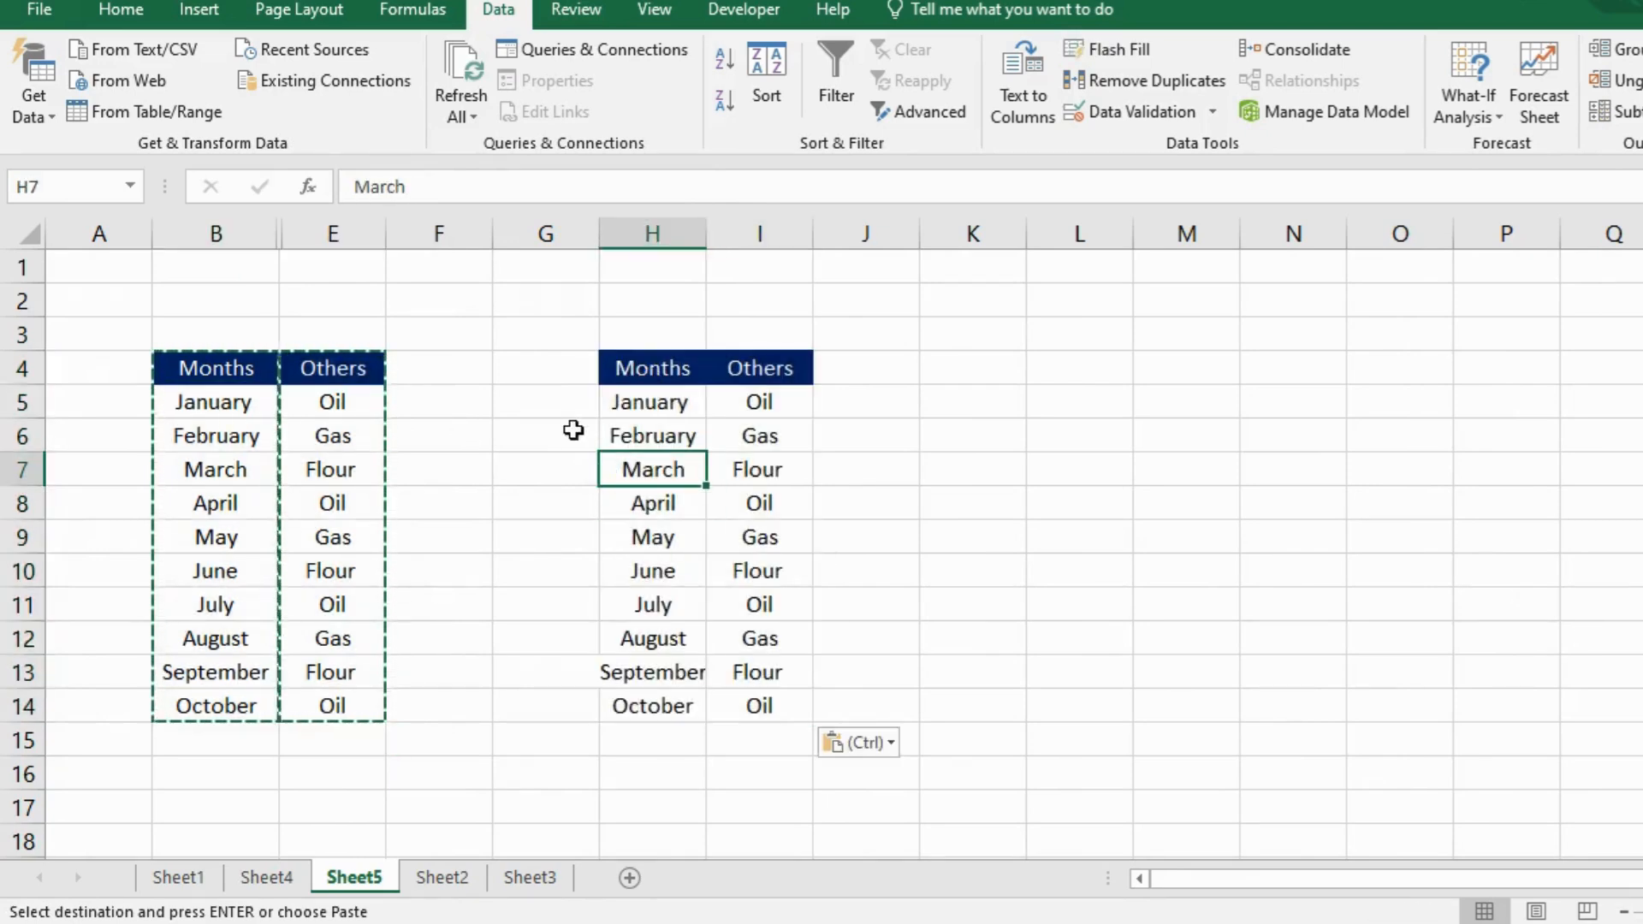
mouse_move(932, 487)
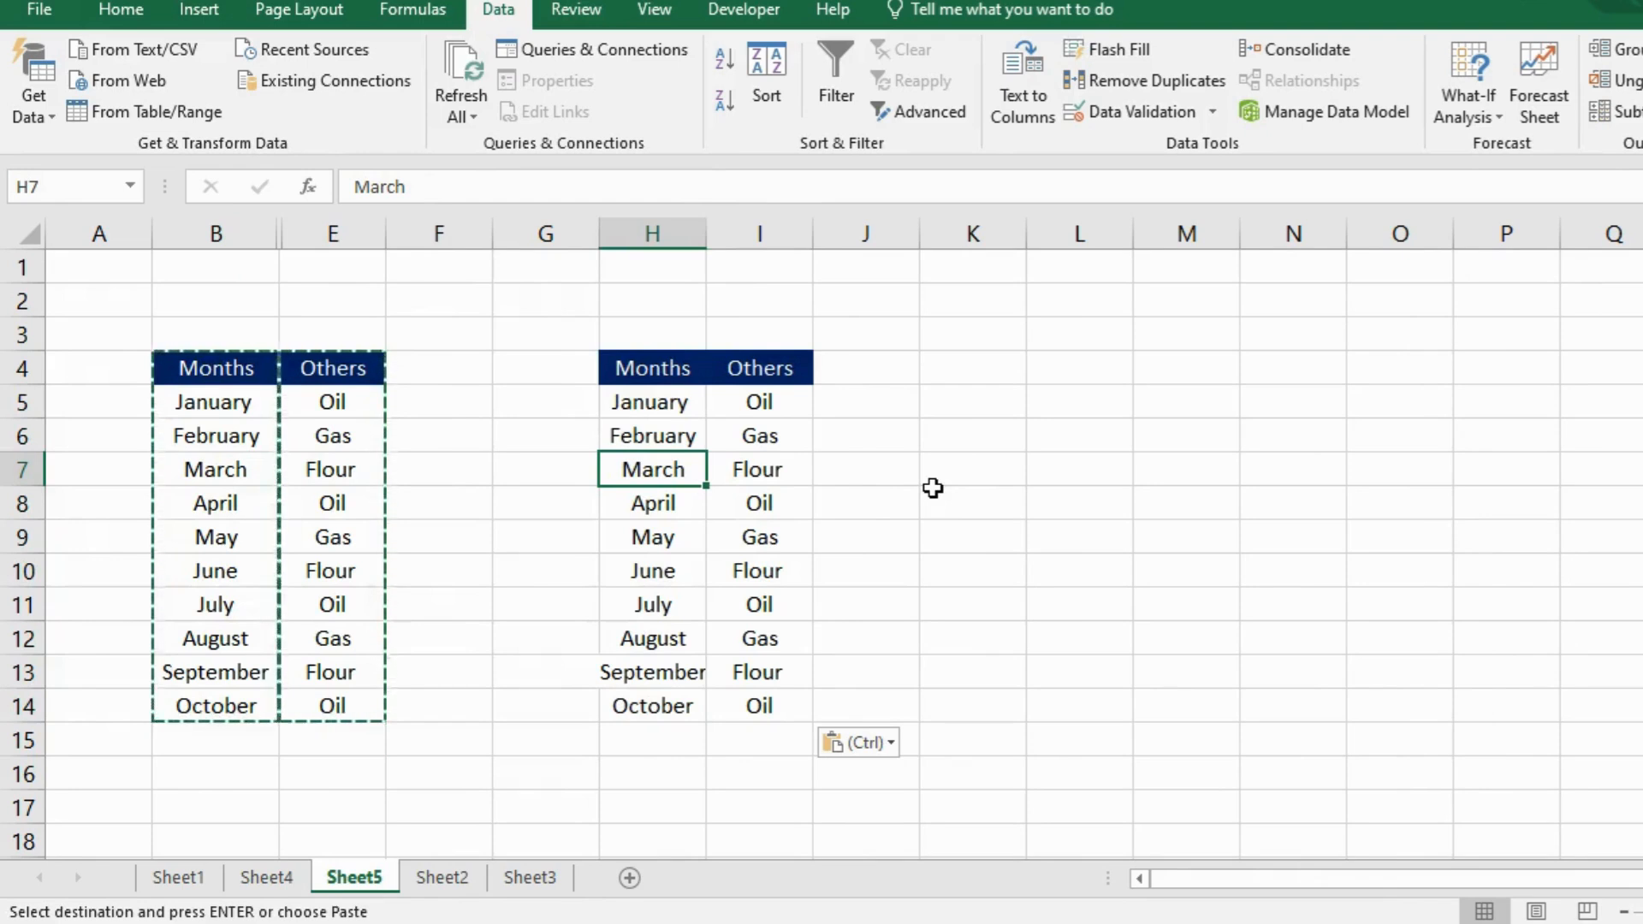
left_click(972, 503)
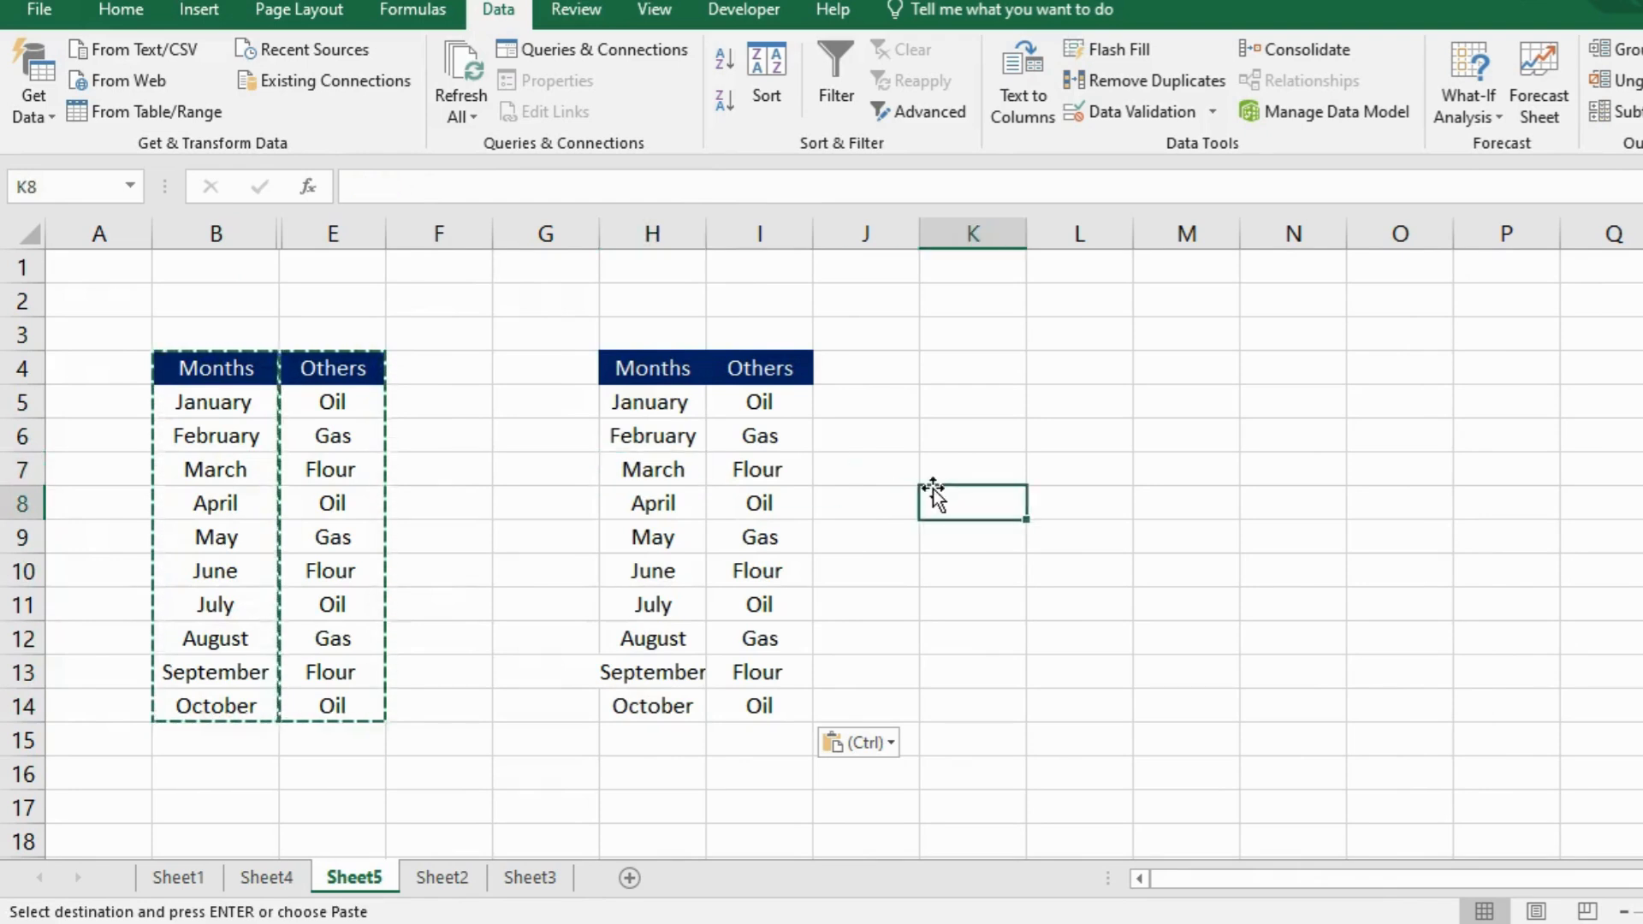